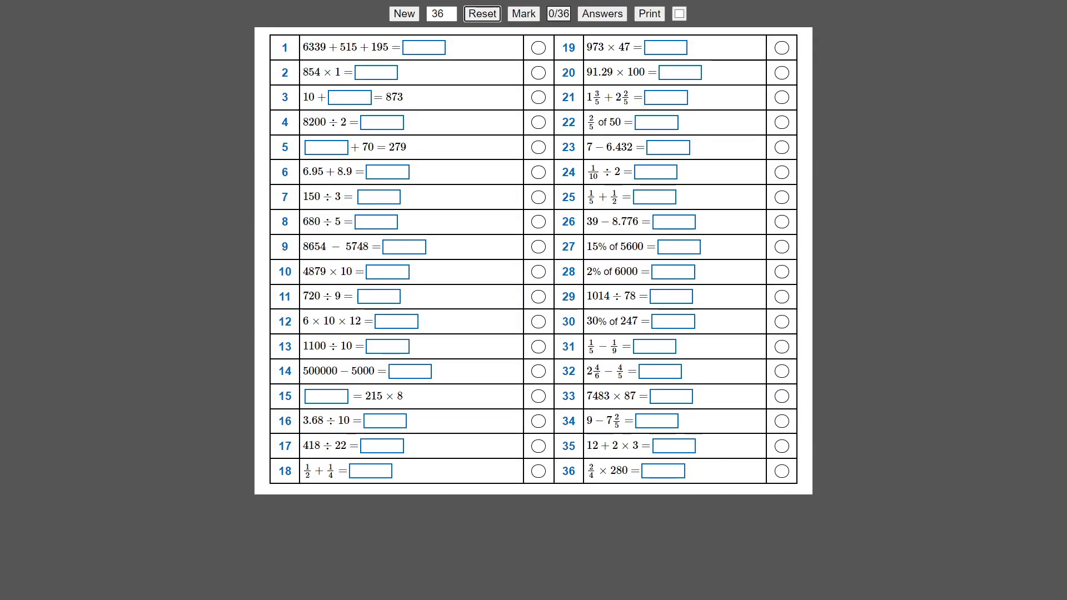
{"action": "mouse_move", "coordinate": [606, 352]}
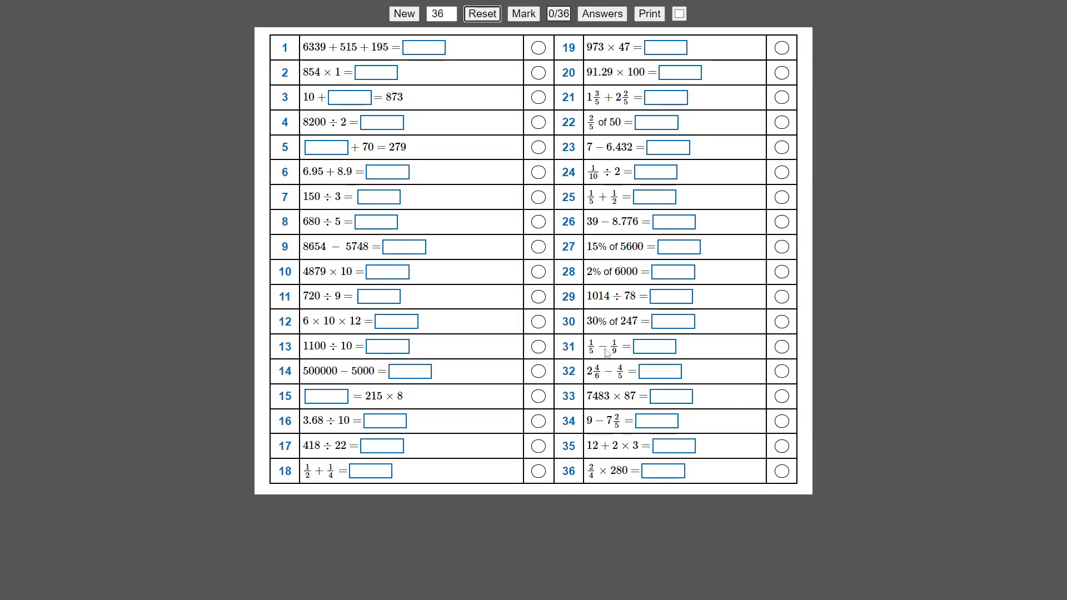
{"action": "mouse_move", "coordinate": [516, 171]}
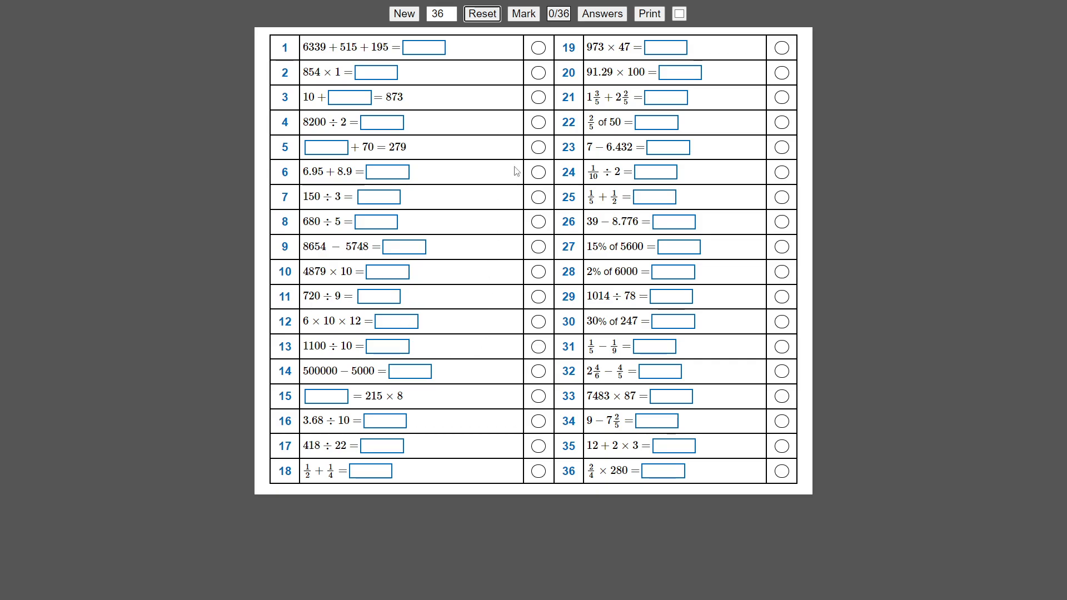
{"action": "mouse_move", "coordinate": [444, 425]}
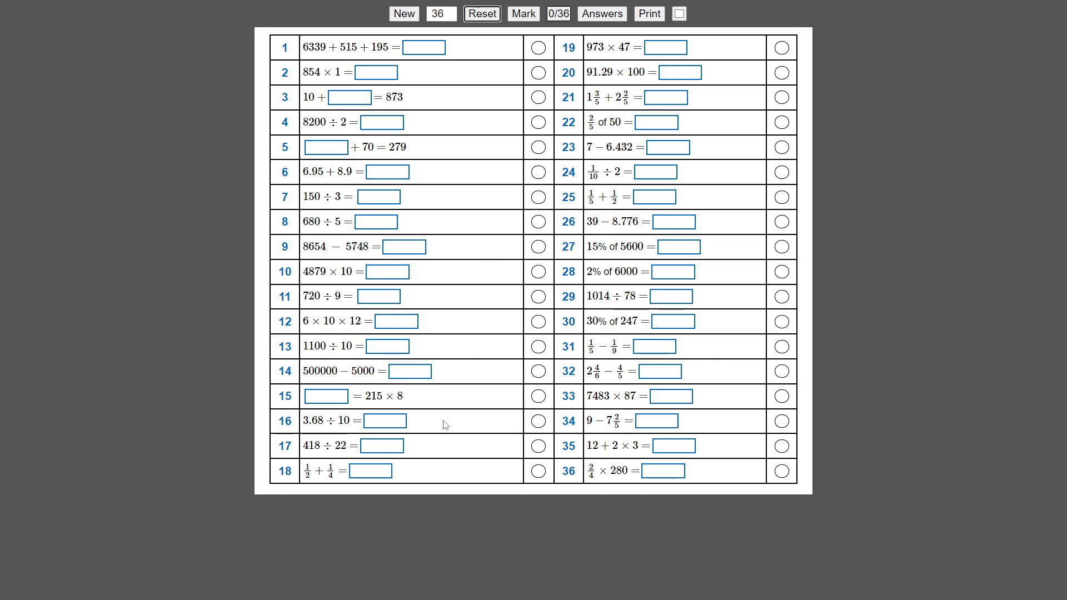
{"action": "mouse_move", "coordinate": [464, 193]}
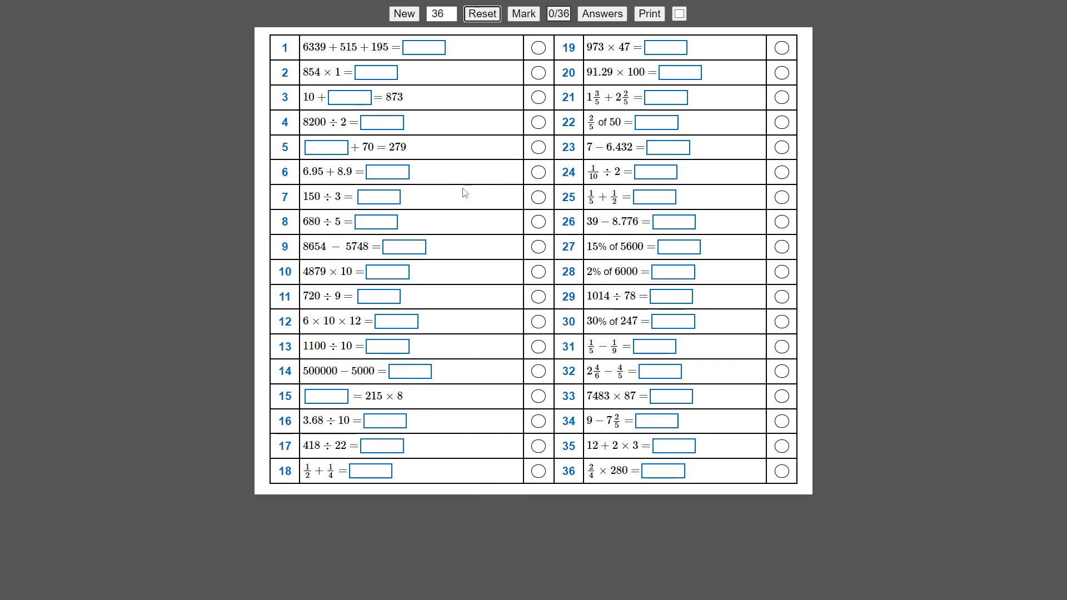
{"action": "mouse_move", "coordinate": [278, 376]}
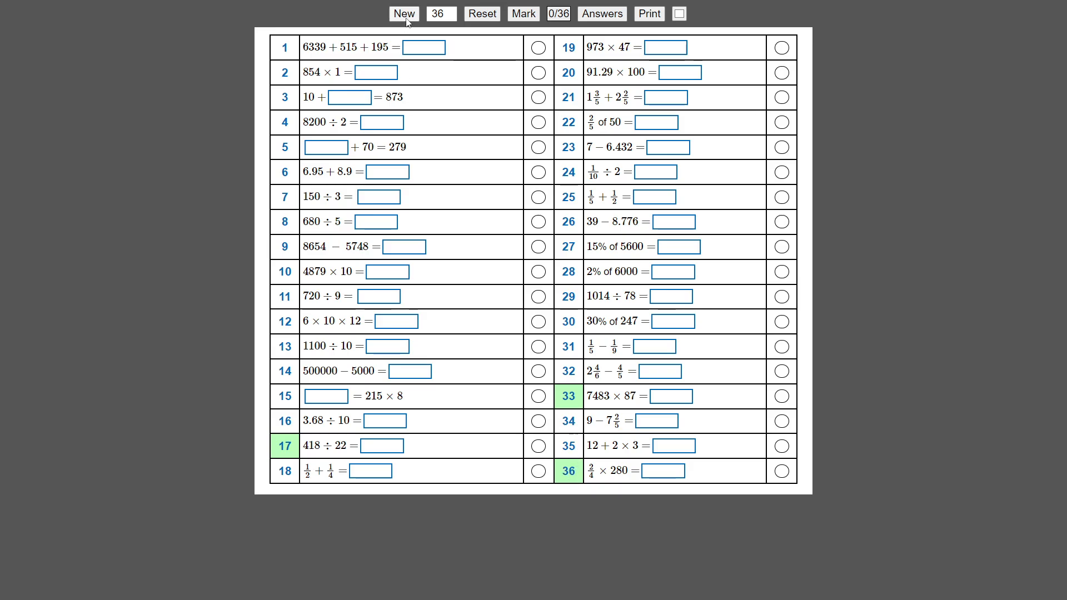
Step: Generate a new 36-question test drawn only from question types 17, 33 and 36
{"action": "left_click", "coordinate": [402, 13]}
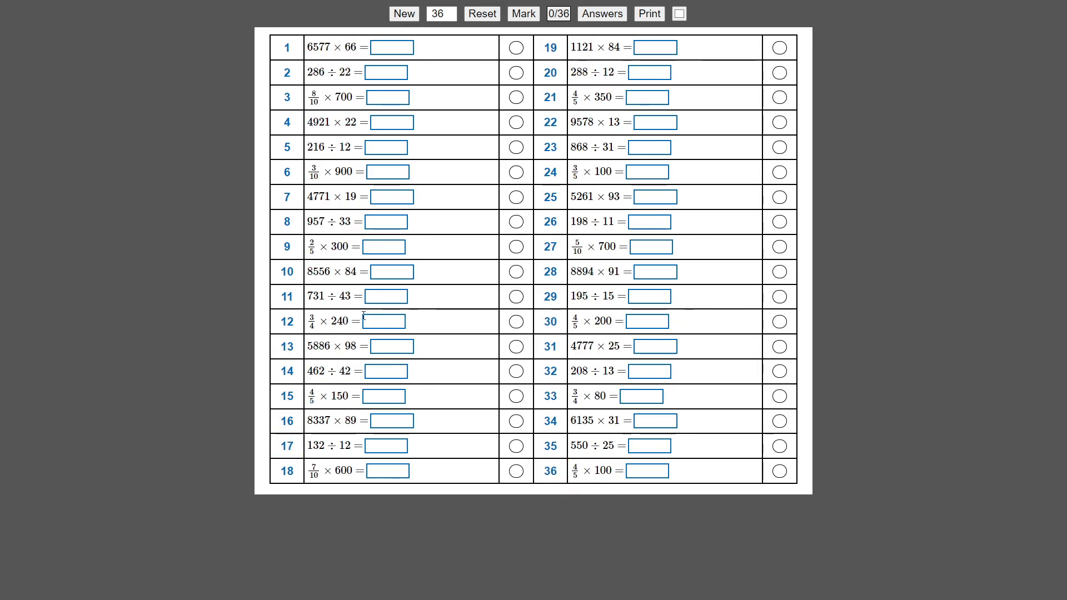
{"action": "left_click", "coordinate": [438, 13]}
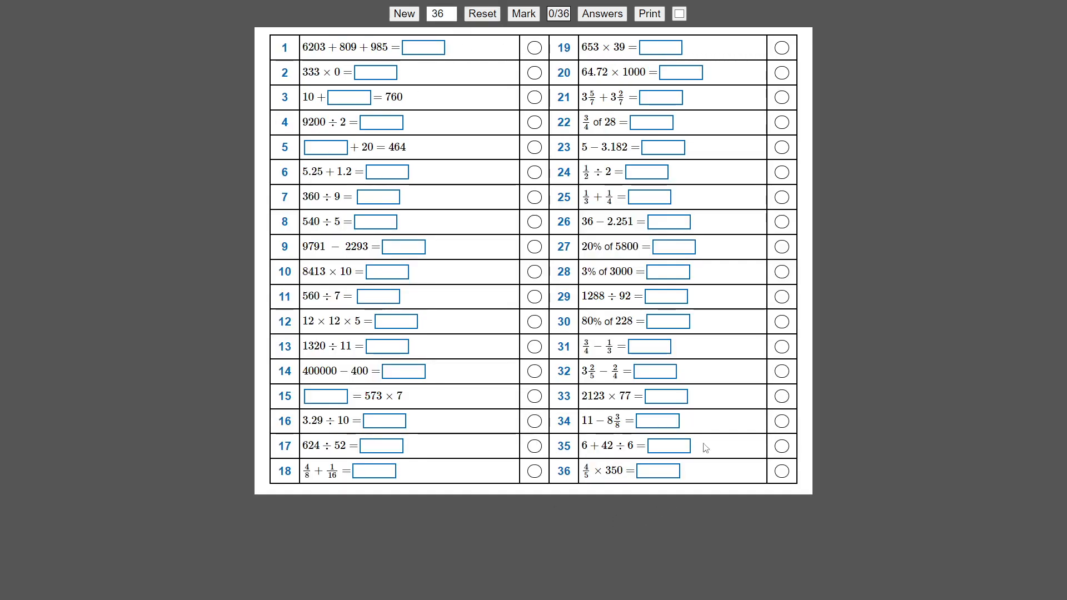
{"action": "mouse_move", "coordinate": [531, 327]}
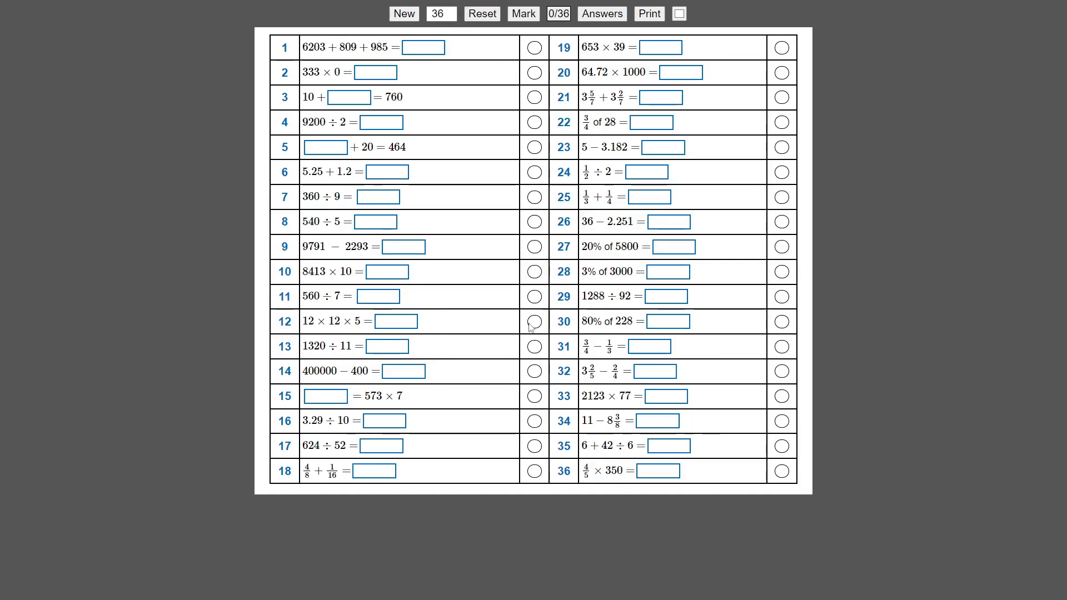
{"action": "mouse_move", "coordinate": [558, 424]}
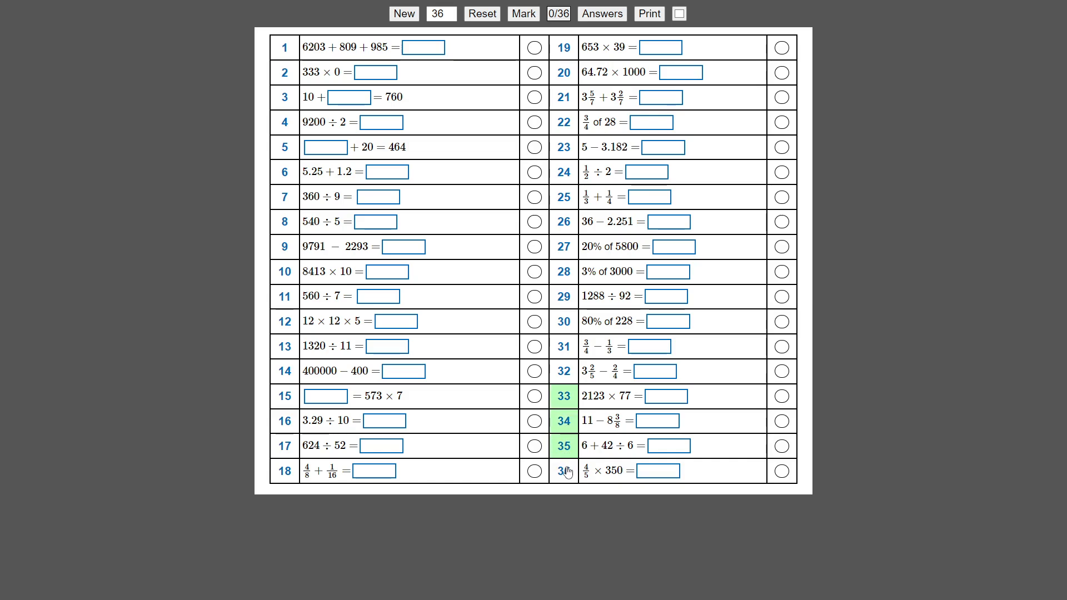
{"action": "left_click", "coordinate": [441, 14]}
{"action": "type", "text": "400"}
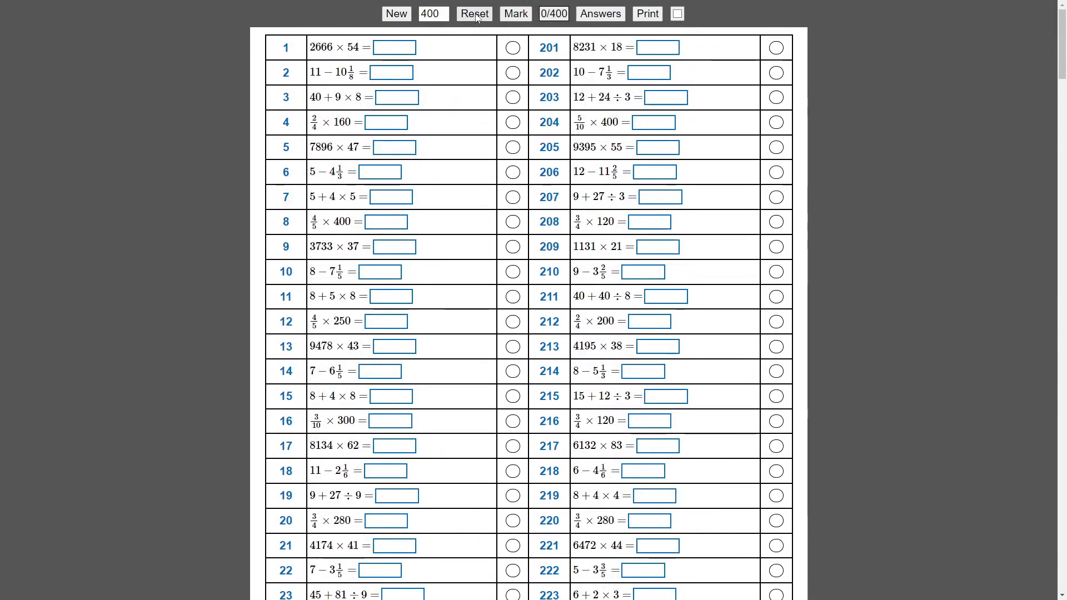
{"action": "left_click", "coordinate": [403, 14]}
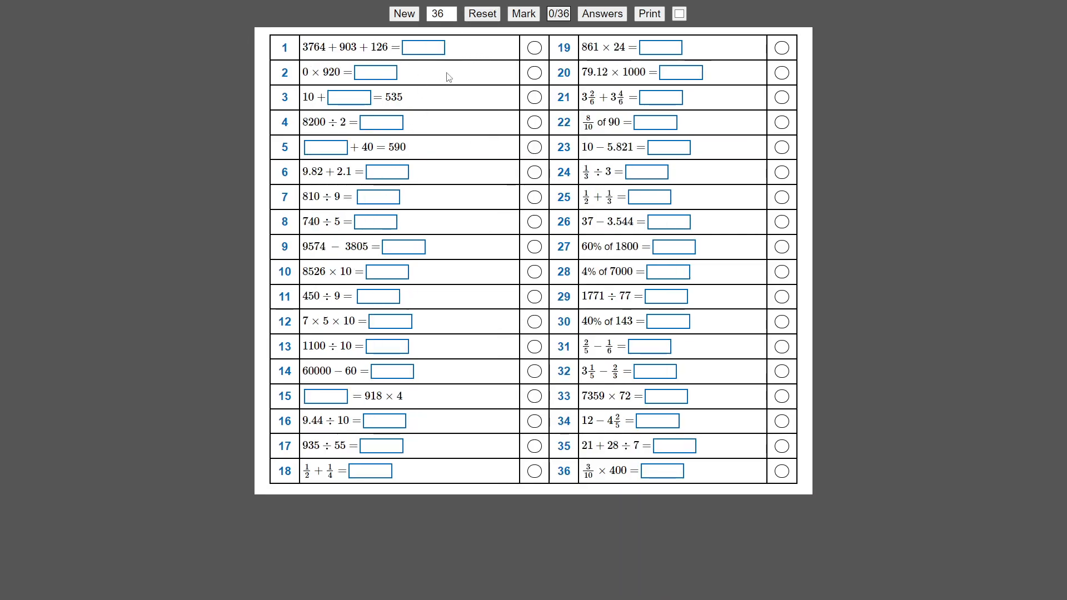
{"action": "mouse_move", "coordinate": [413, 101]}
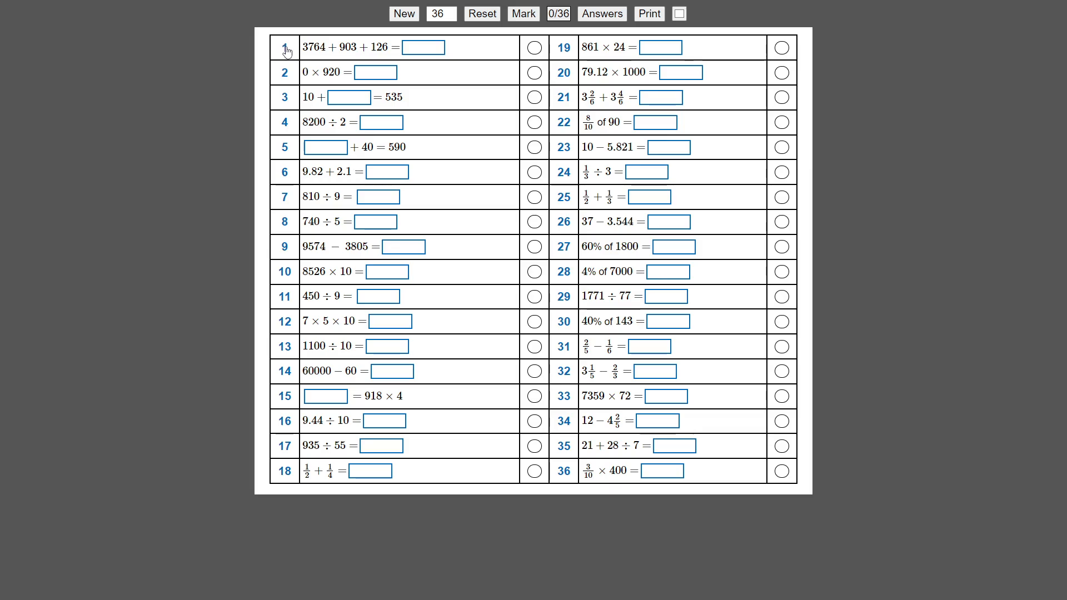
{"action": "left_click", "coordinate": [284, 47]}
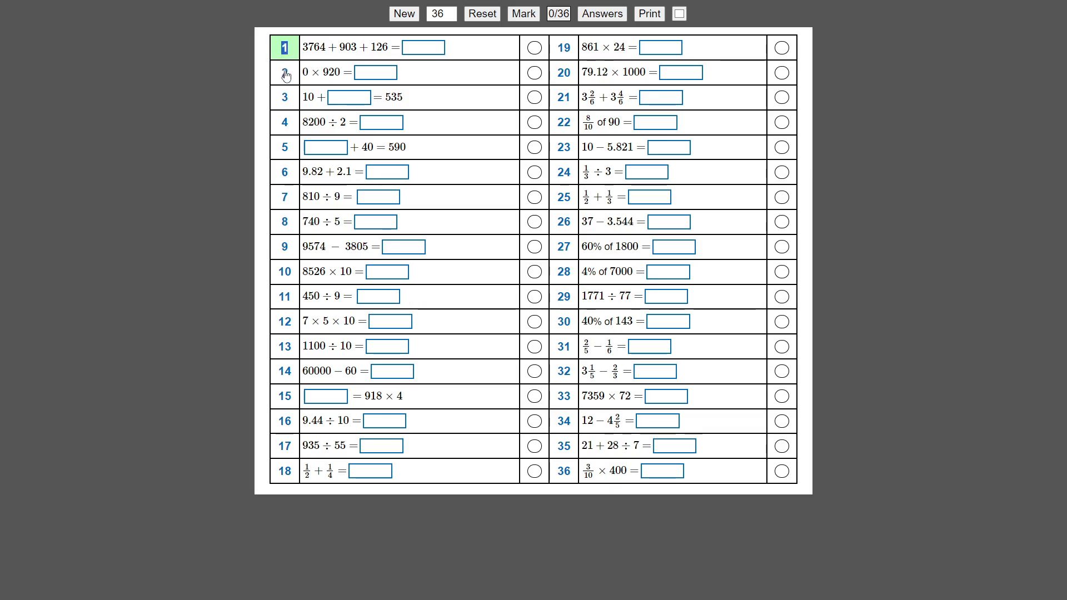
{"action": "left_click", "coordinate": [402, 13]}
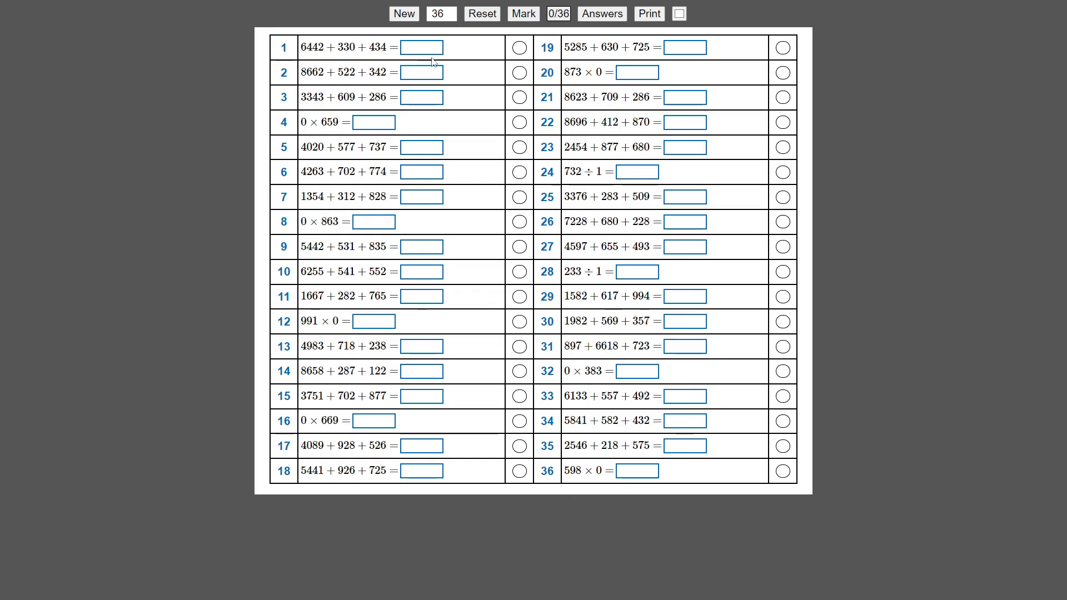
{"action": "left_click", "coordinate": [403, 13]}
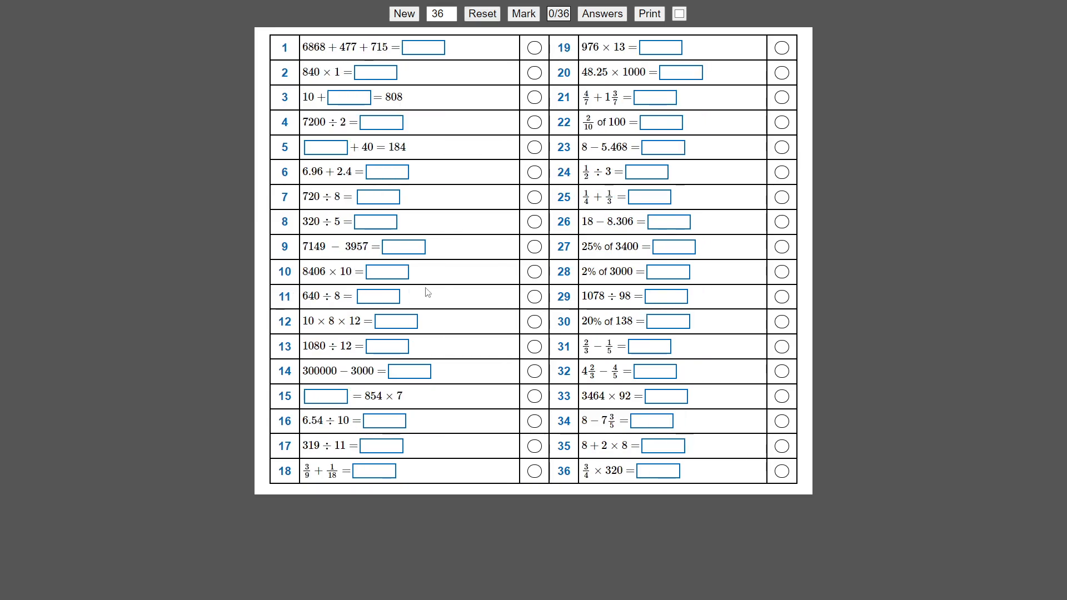
{"action": "mouse_move", "coordinate": [970, 228]}
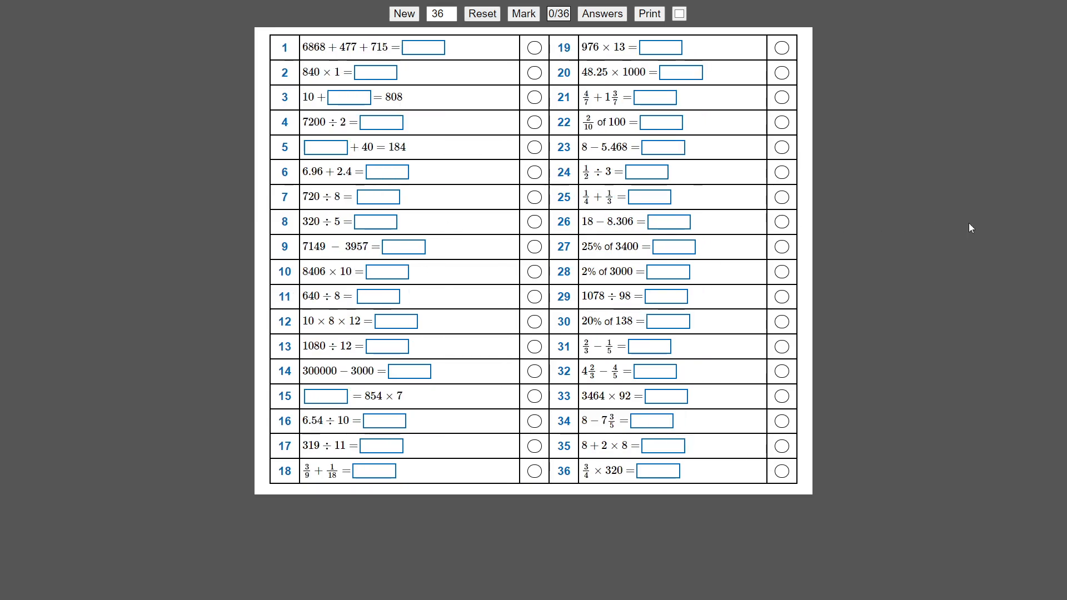